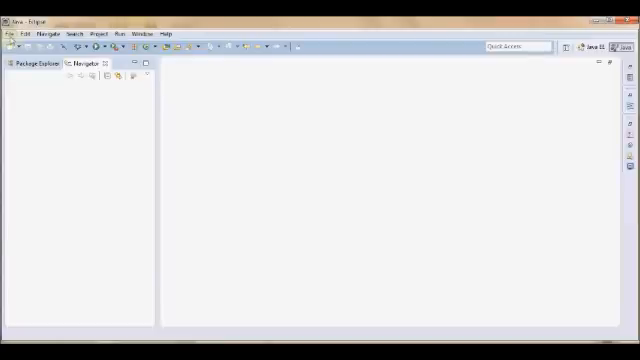
Create a new project from the XML editing and validating example.
{"action": "left_click", "coordinate": [18, 36]}
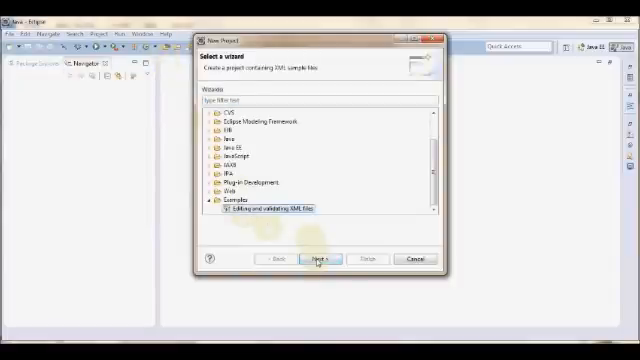
{"action": "left_click", "coordinate": [312, 256]}
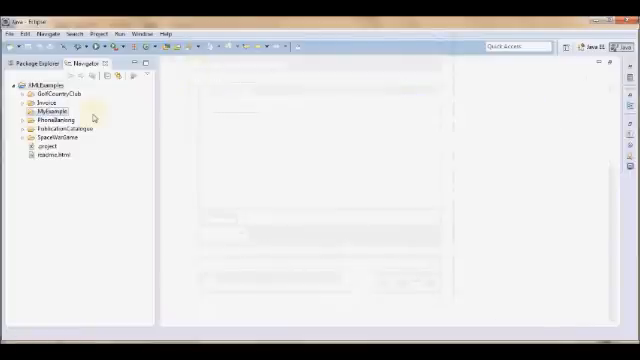
Start the New WSDL File wizard from the project folder, filtering the wizard list by 'wsdl'.
{"action": "right_click", "coordinate": [44, 110]}
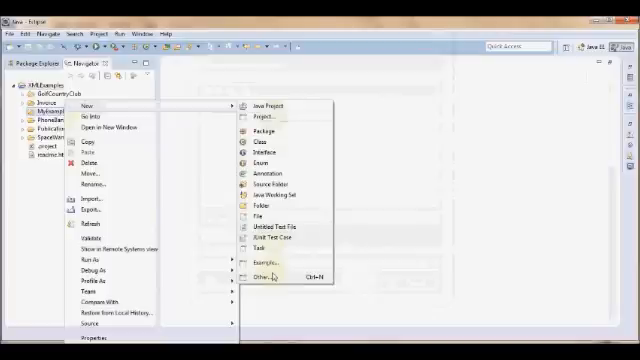
{"action": "left_click", "coordinate": [260, 268]}
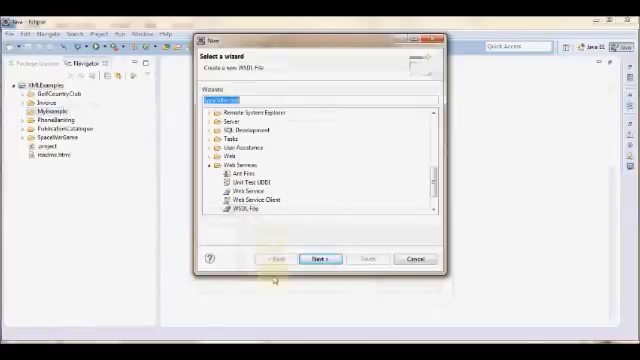
{"action": "type", "text": "wsdl"}
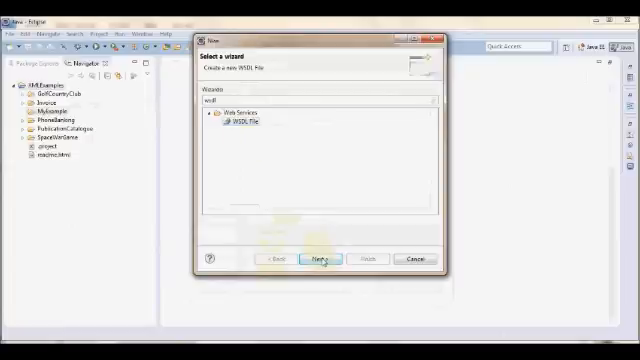
{"action": "left_click", "coordinate": [316, 256]}
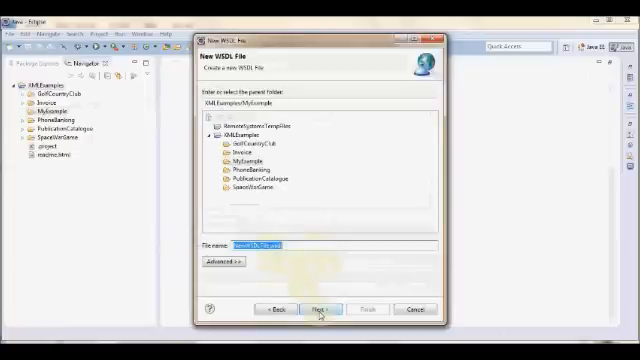
{"action": "left_click", "coordinate": [324, 308]}
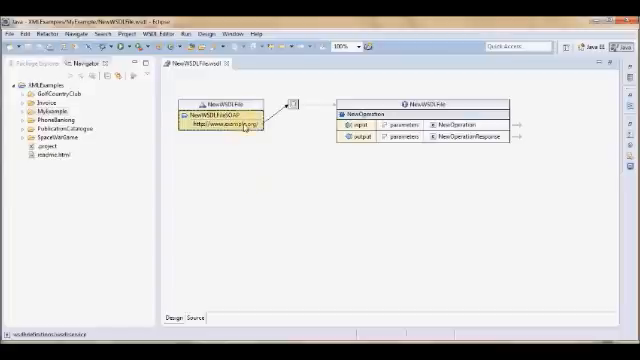
Inspect the default service's port, the operation's port type and its input message.
{"action": "left_click", "coordinate": [224, 128]}
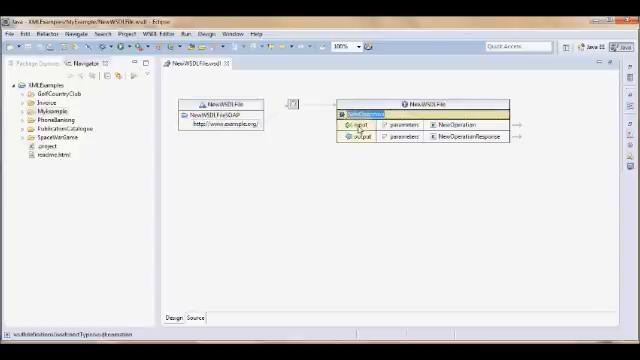
{"action": "left_click", "coordinate": [364, 116]}
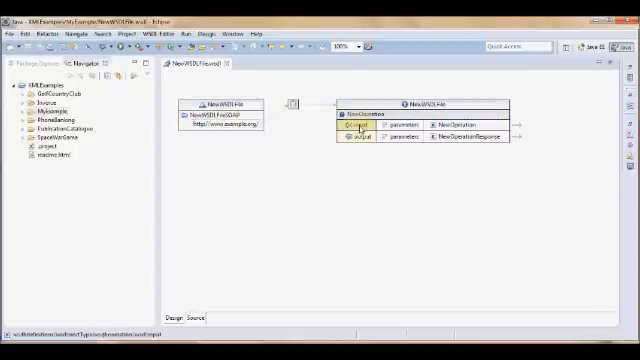
{"action": "left_click", "coordinate": [360, 128]}
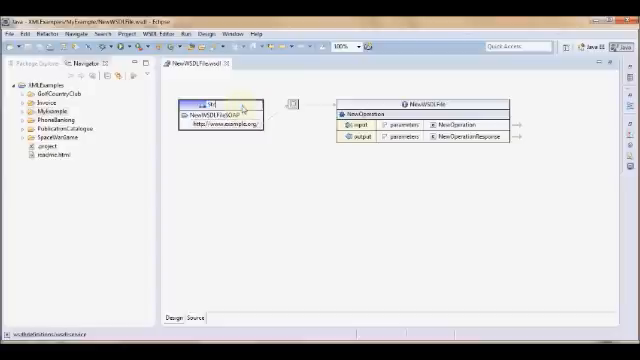
Name the service StockQuote and move on to the port type for renaming.
{"action": "type", "text": "StockQuoteService"}
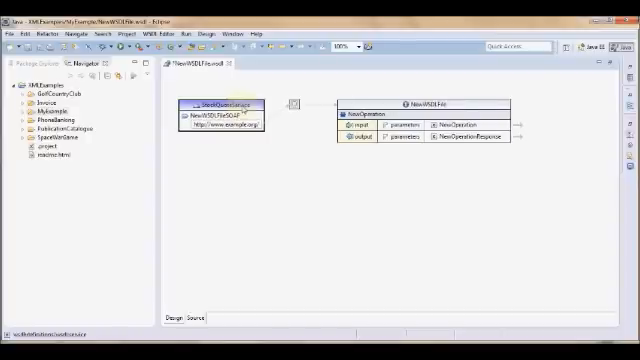
{"action": "left_click", "coordinate": [210, 108]}
{"action": "type", "text": "StockQuotePort"}
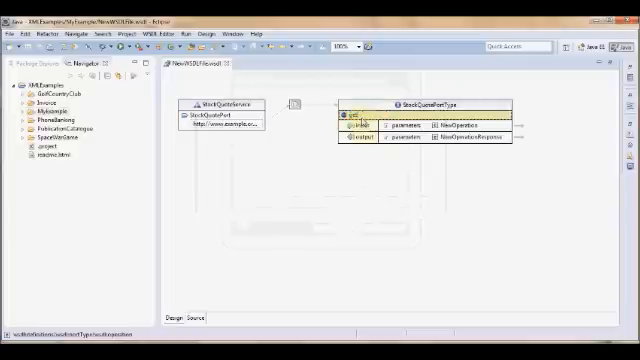
Name the operation getStockQuote, save, and select its getStockQuoteResponse output part.
{"action": "type", "text": "getStockQuote"}
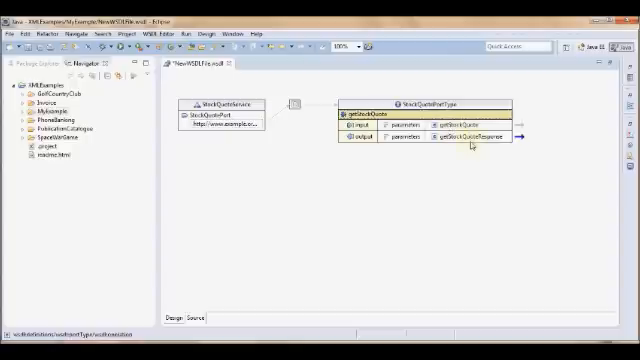
{"action": "key", "text": "ctrl+s"}
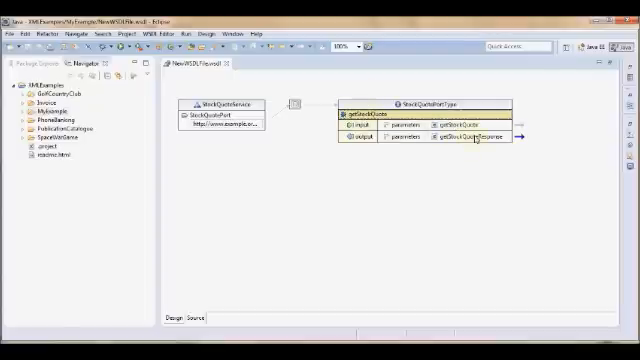
{"action": "left_click", "coordinate": [468, 144]}
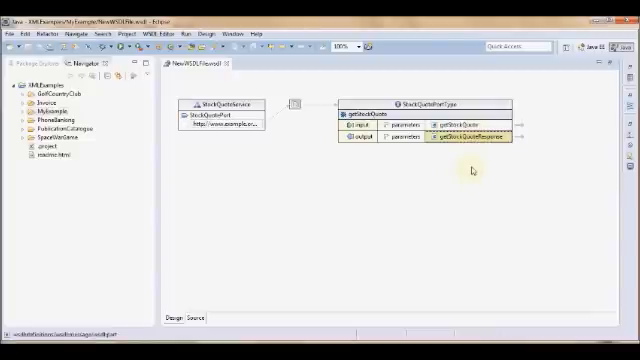
{"action": "mouse_move", "coordinate": [464, 170]}
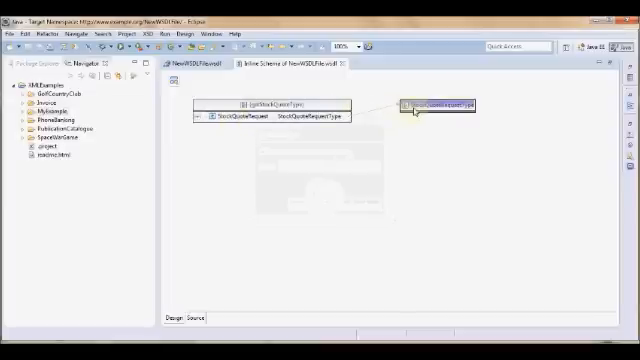
Add two string-typed child elements to StockQuoteRequestType.
{"action": "right_click", "coordinate": [432, 106]}
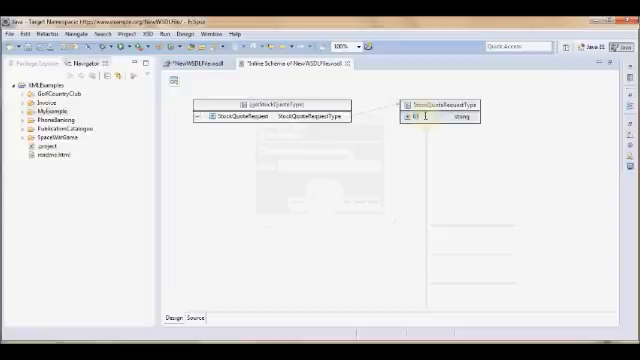
{"action": "right_click", "coordinate": [440, 104]}
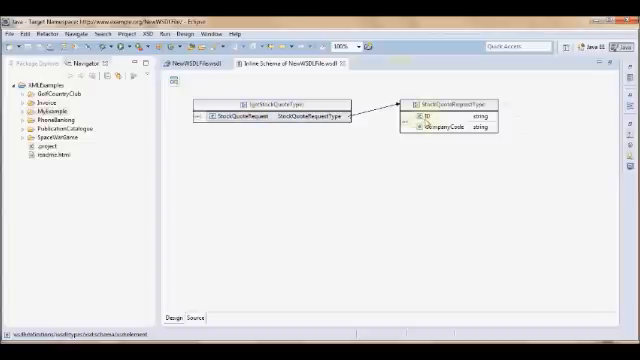
{"action": "left_click", "coordinate": [432, 136]}
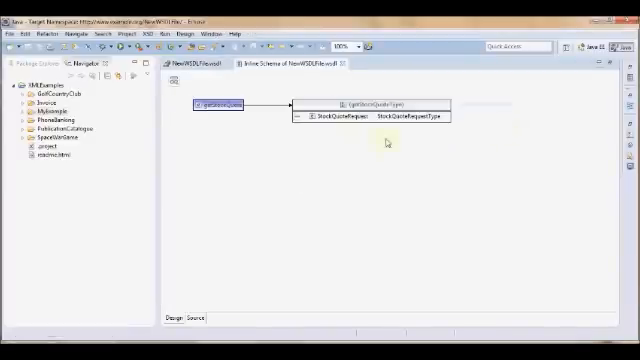
Navigate back from the request type to the getStockQuote element view.
{"action": "left_click", "coordinate": [320, 116]}
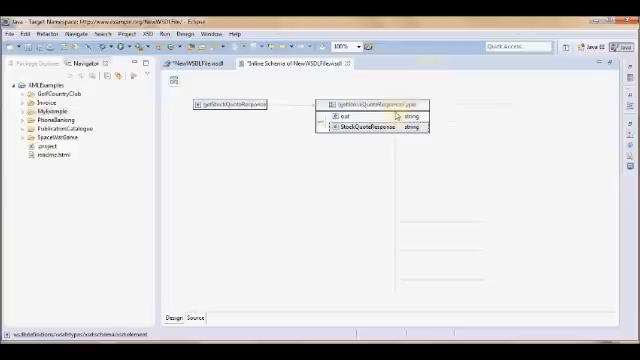
Delete the default response child and type StockQuoteResponse with a new StockQuoteResponseType complex type.
{"action": "right_click", "coordinate": [360, 124]}
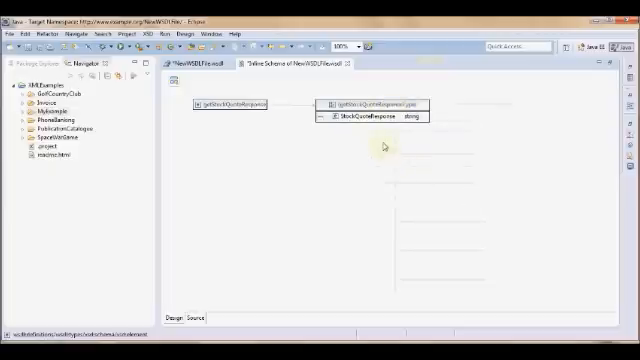
{"action": "left_click", "coordinate": [360, 104]}
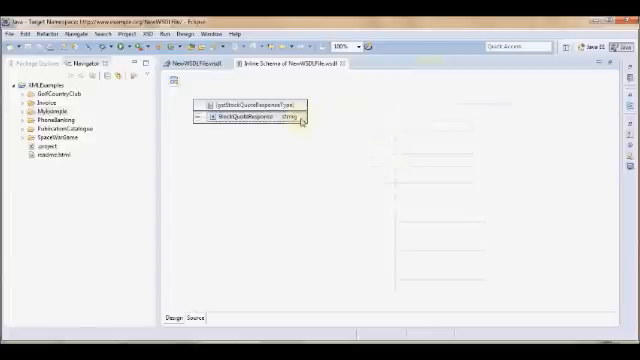
{"action": "left_click", "coordinate": [288, 114]}
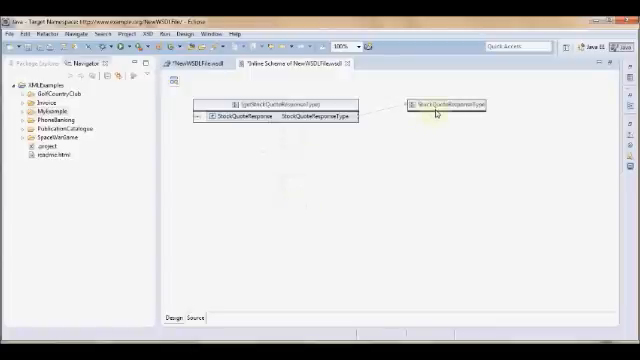
{"action": "left_click", "coordinate": [444, 104]}
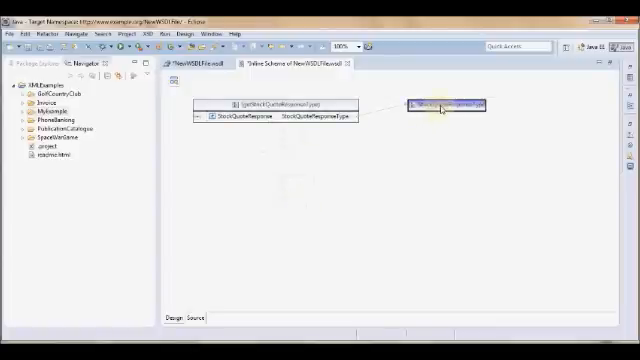